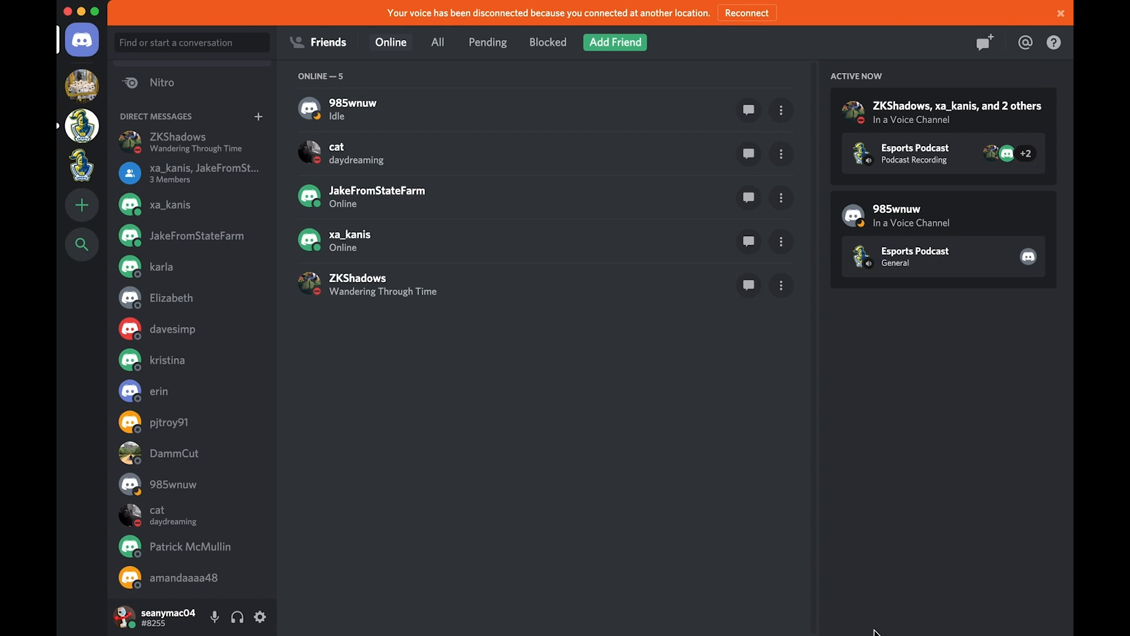
{"action": "mouse_move", "coordinate": [826, 625]}
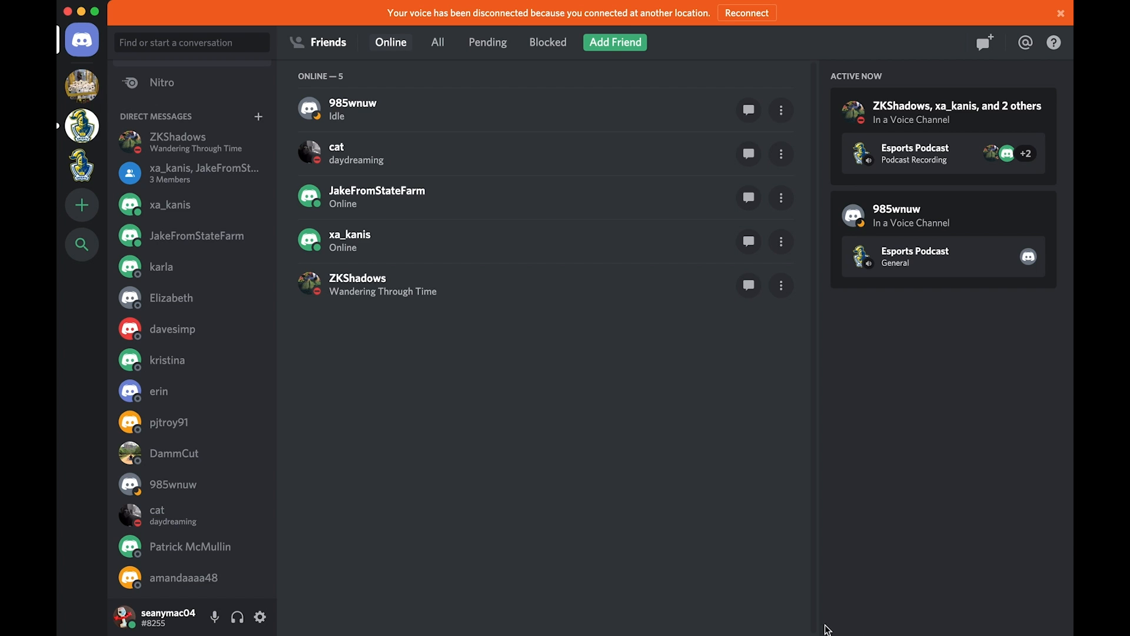
{"action": "mouse_move", "coordinate": [82, 205]}
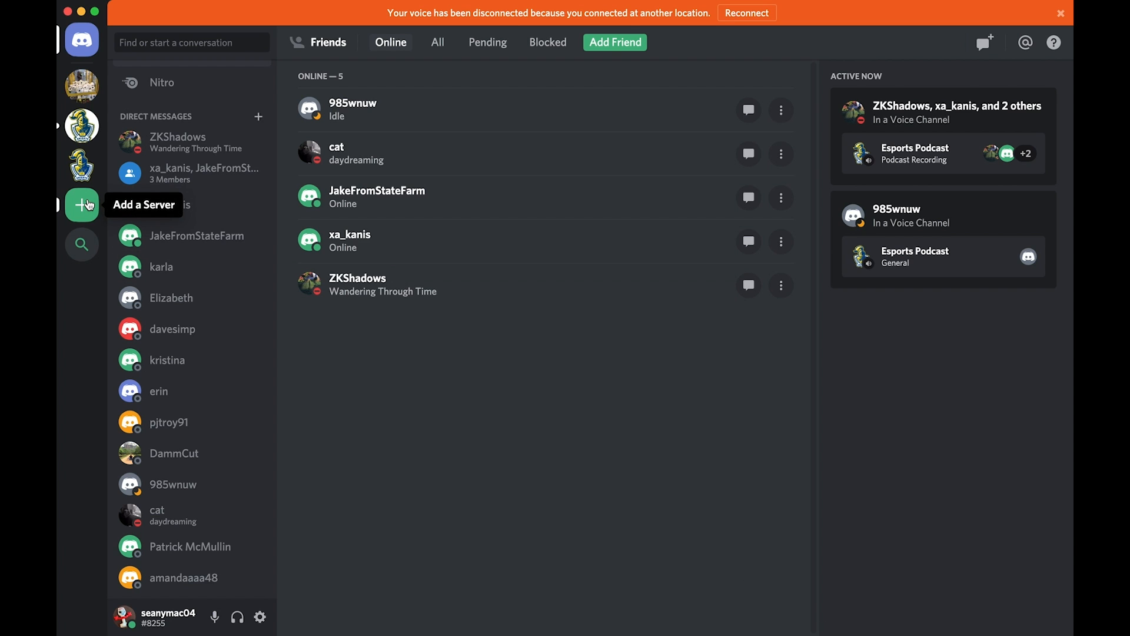
Step: Create a brand-new personal server and close its invite-friends window
{"action": "left_click", "coordinate": [81, 205]}
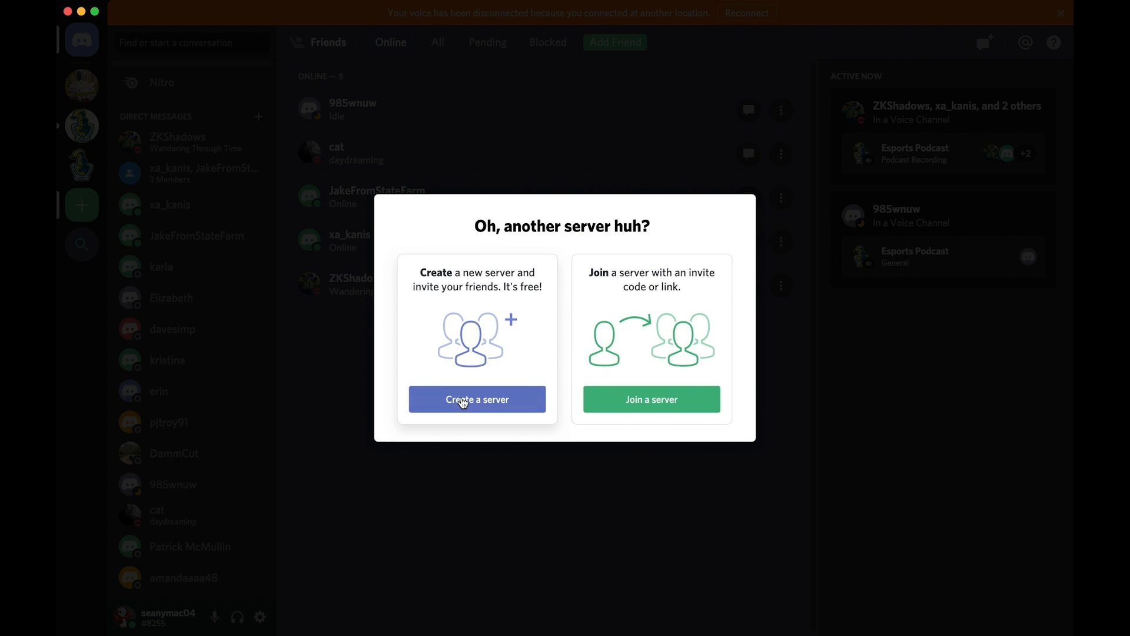
{"action": "left_click", "coordinate": [476, 399]}
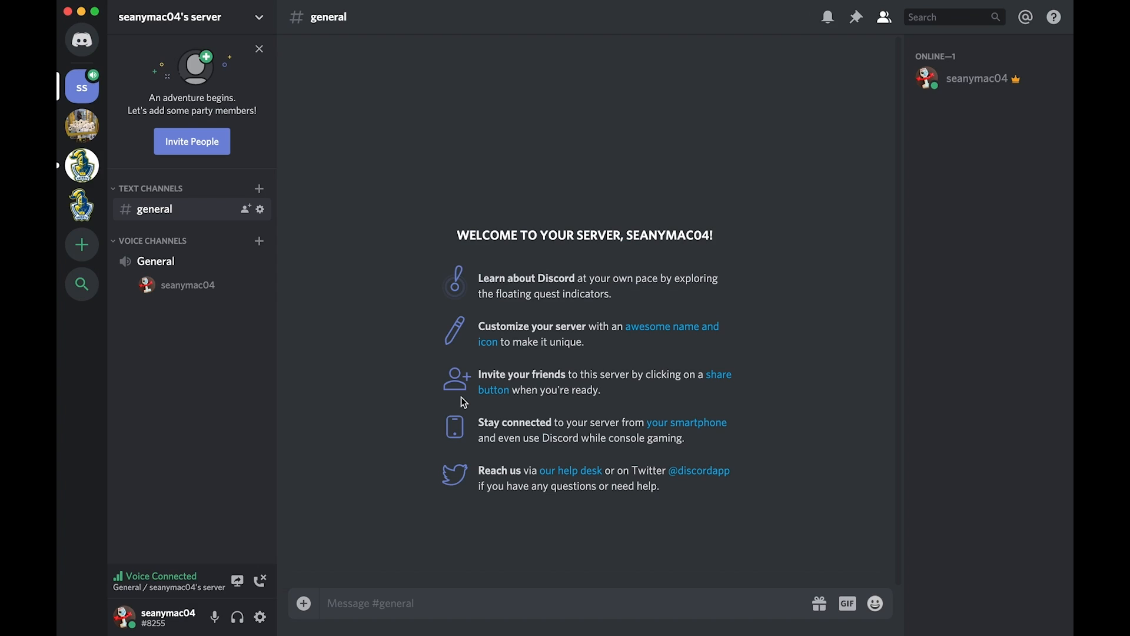
{"action": "left_click", "coordinate": [191, 141]}
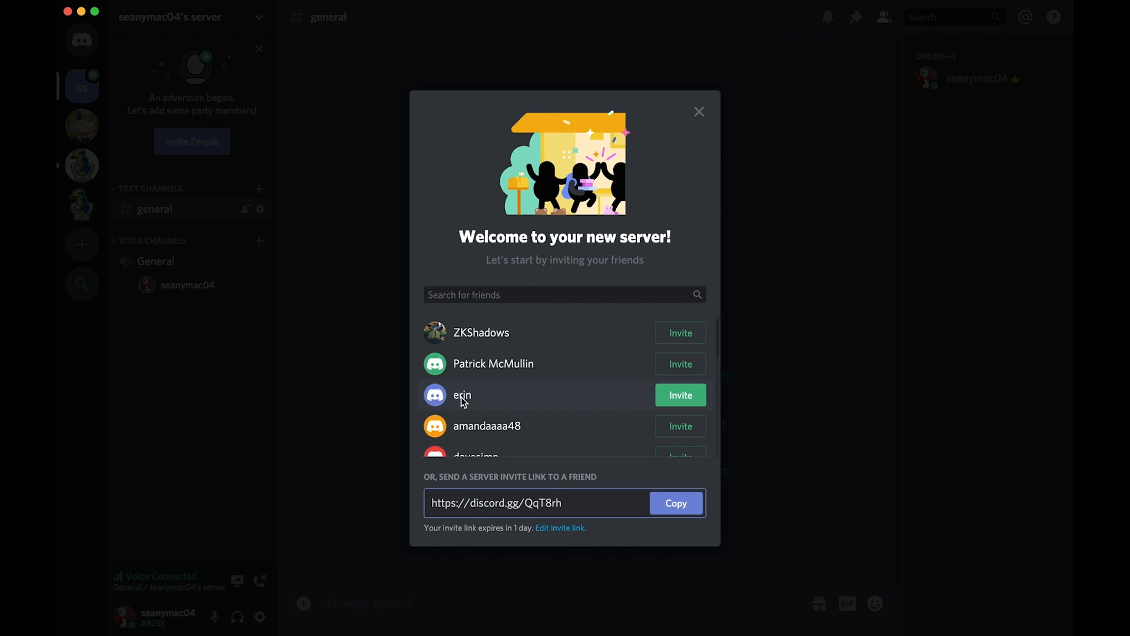
{"action": "left_click", "coordinate": [676, 502]}
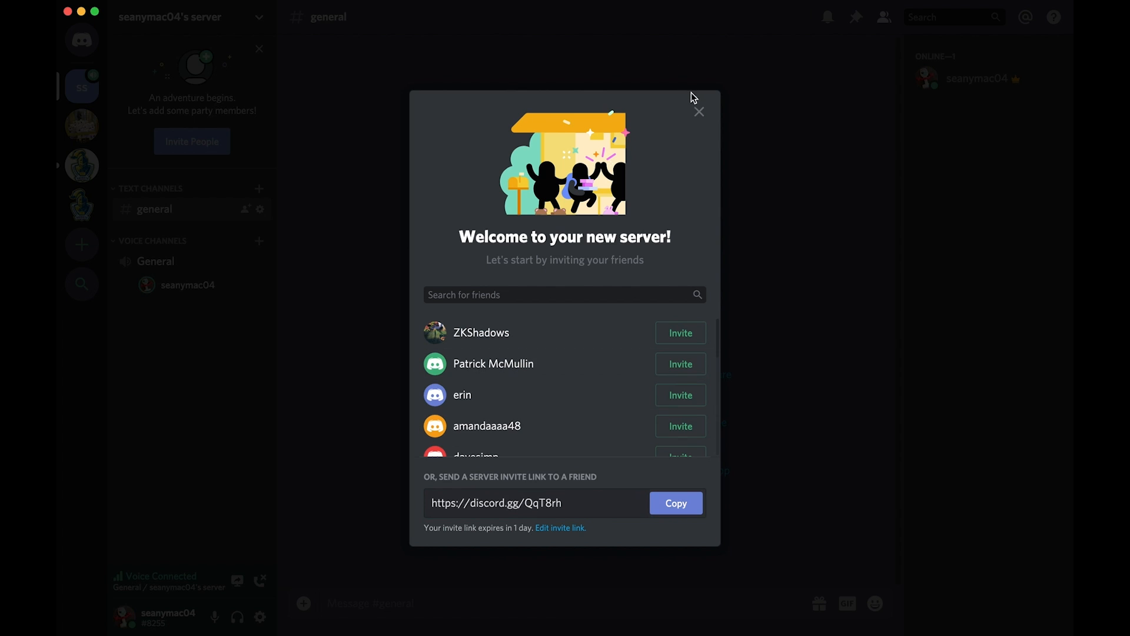
{"action": "left_click", "coordinate": [698, 112]}
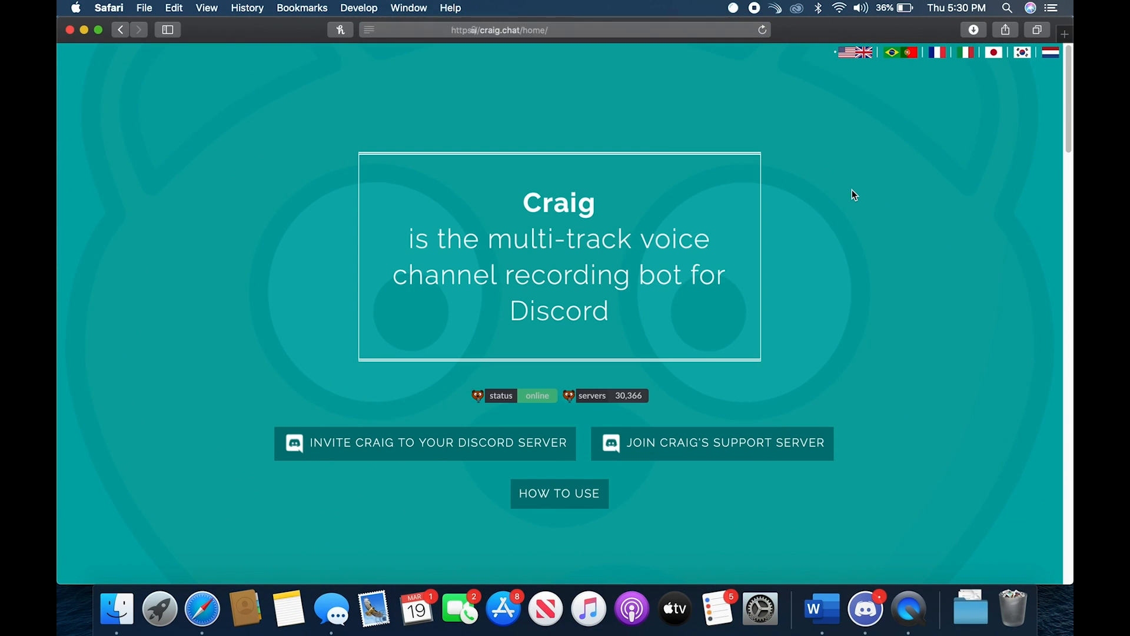
Step: On craig.chat, choose the new server as Craig's destination and authorize the bot
{"action": "left_click", "coordinate": [425, 443]}
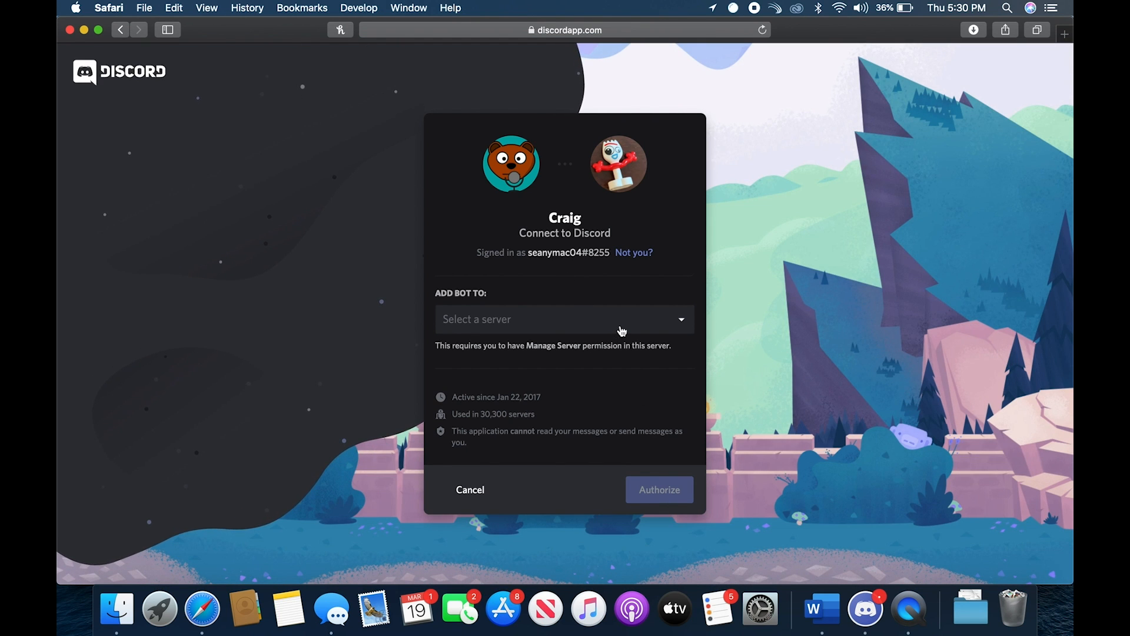
{"action": "left_click", "coordinate": [563, 319]}
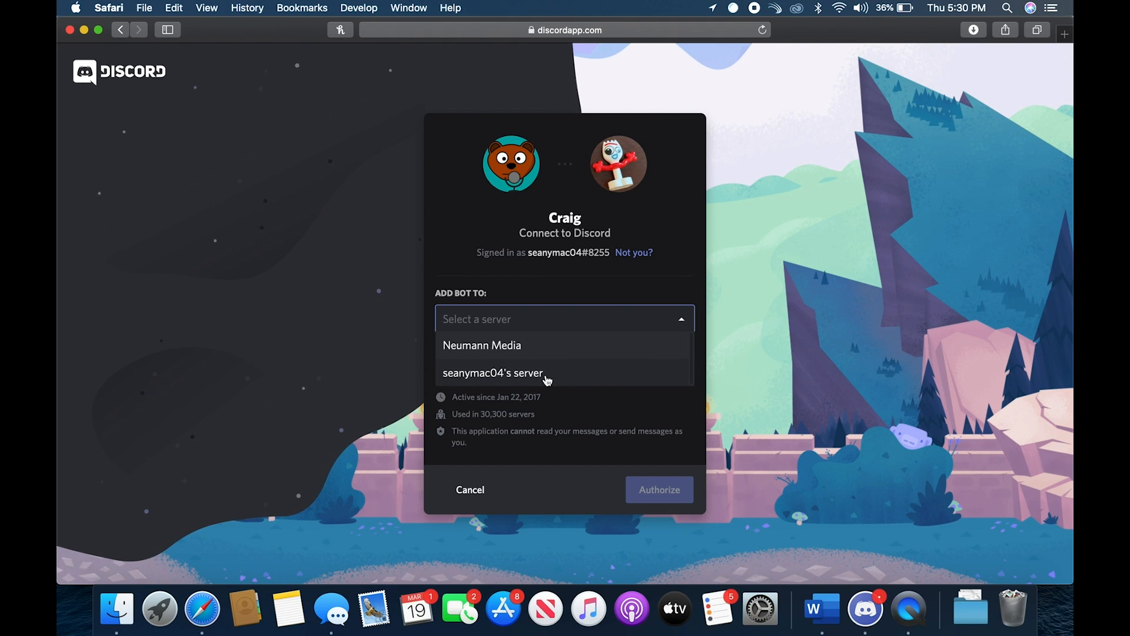
{"action": "left_click", "coordinate": [492, 373]}
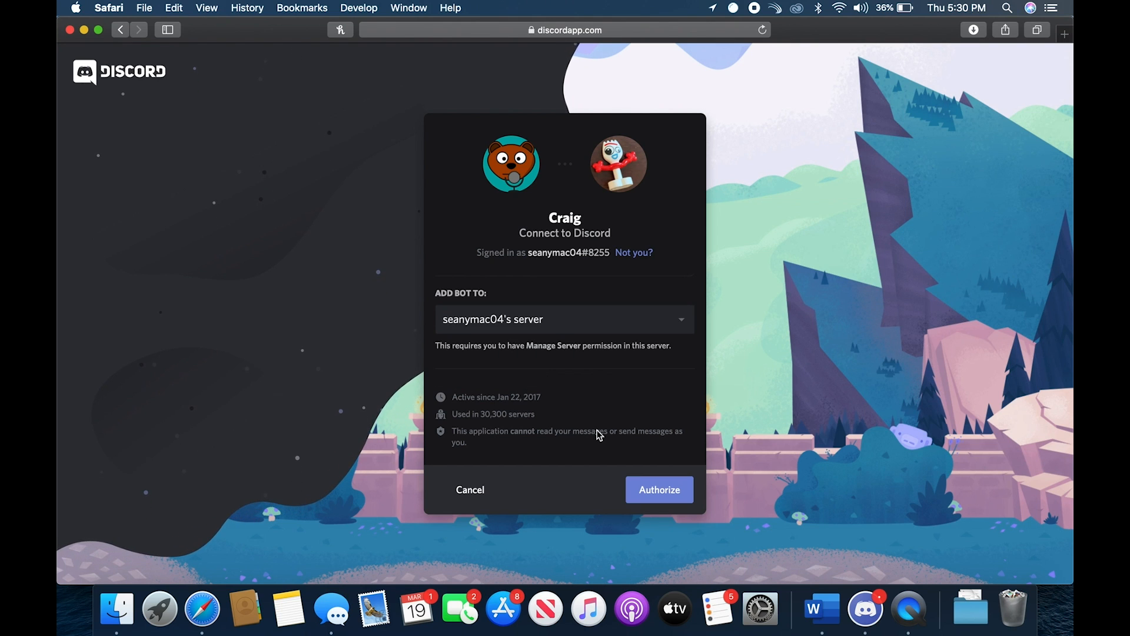
{"action": "left_click", "coordinate": [659, 490]}
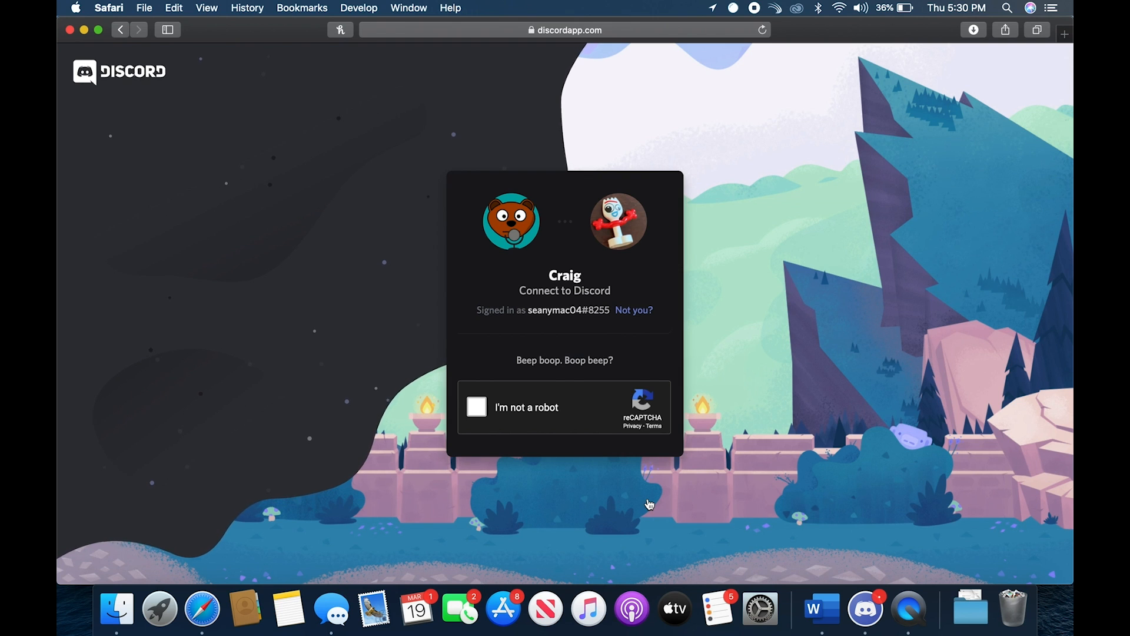
Step: Pass the 'I'm not a robot' check by selecting the crosswalk images and verifying
{"action": "left_click", "coordinate": [476, 408]}
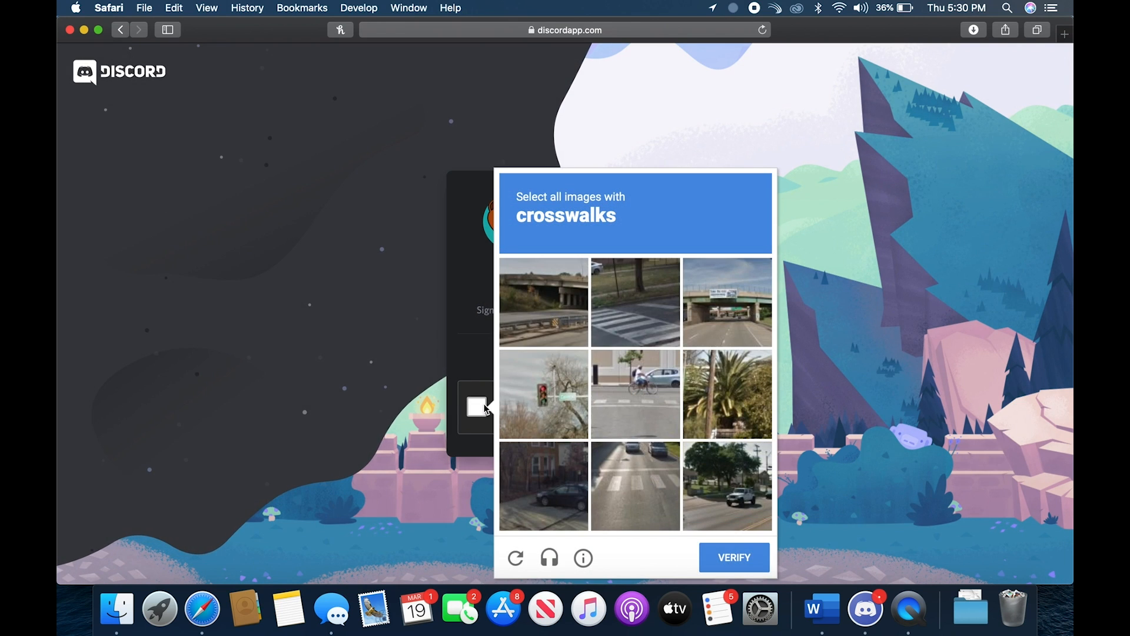
{"action": "left_click", "coordinate": [632, 317]}
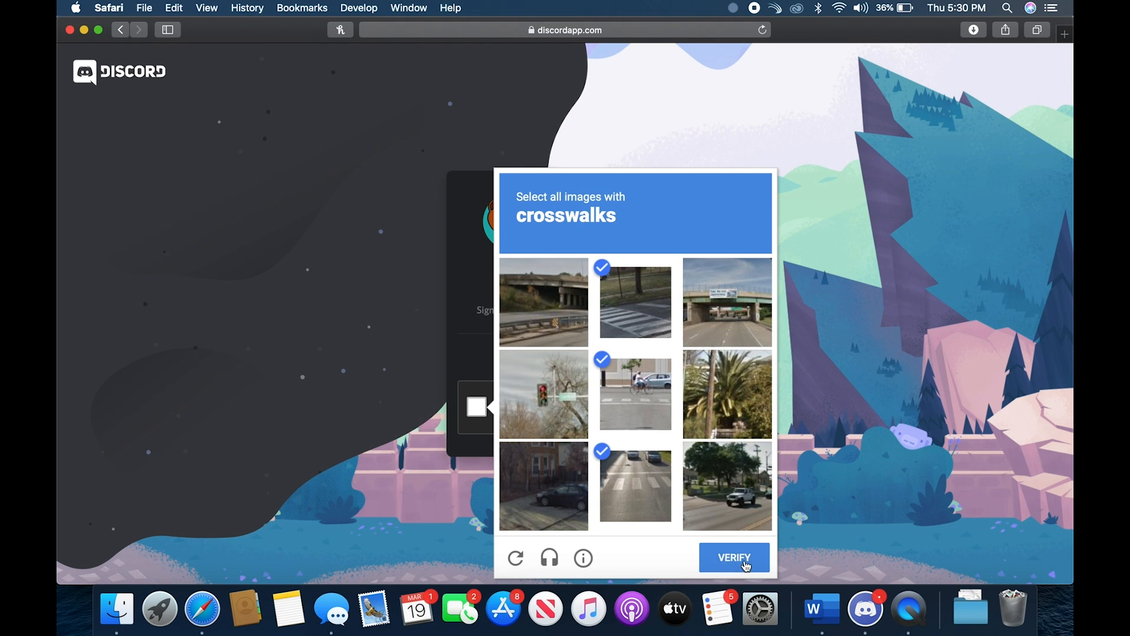
{"action": "left_click", "coordinate": [734, 557]}
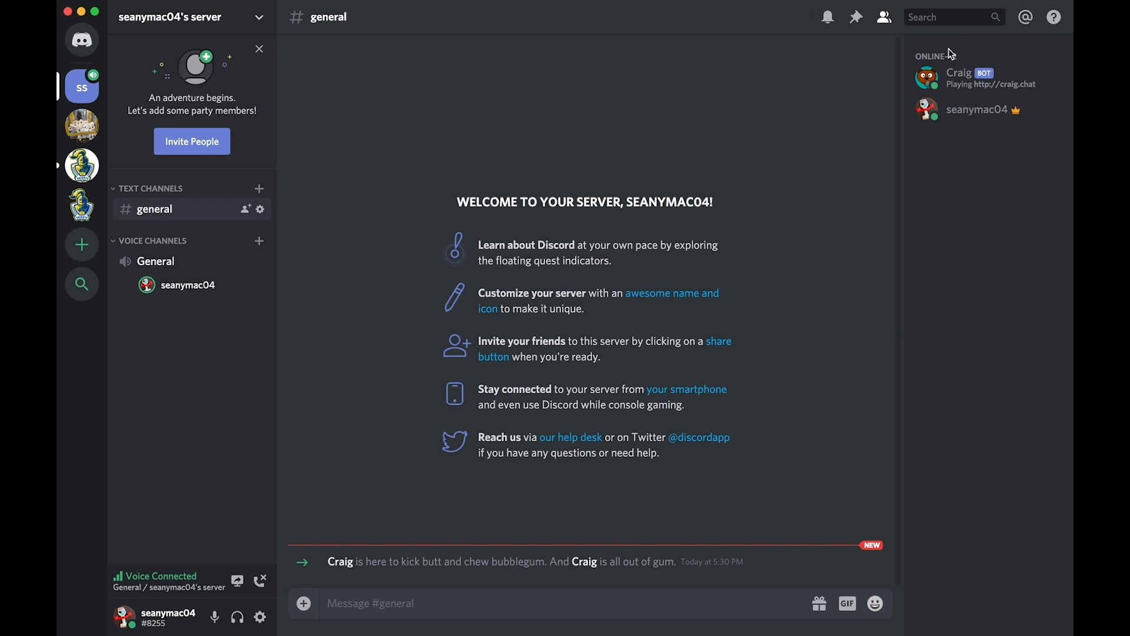
{"action": "mouse_move", "coordinate": [183, 271]}
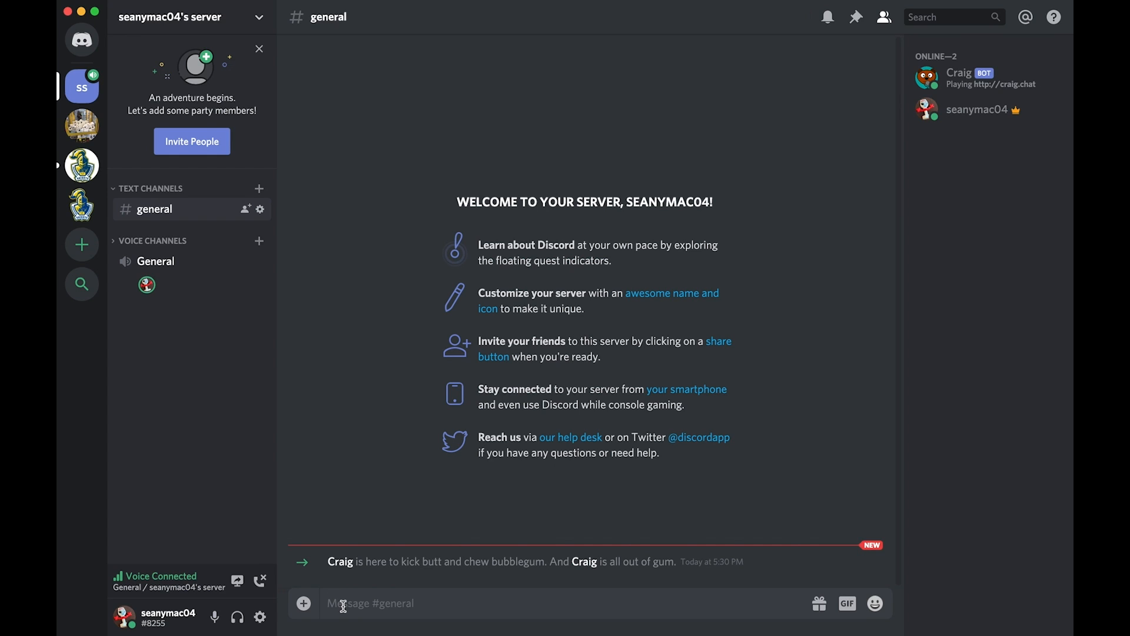
Step: Send ':craig:, join' in #general so Craig joins General and starts recording
{"action": "type", "text": ":craig:"}
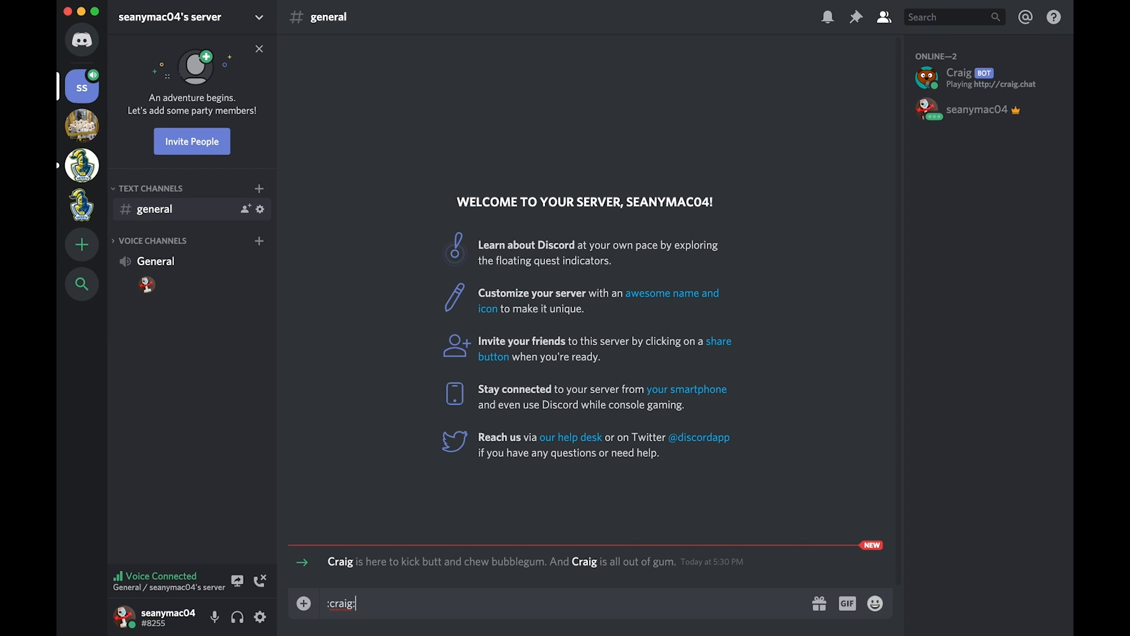
{"action": "key", "text": "Enter"}
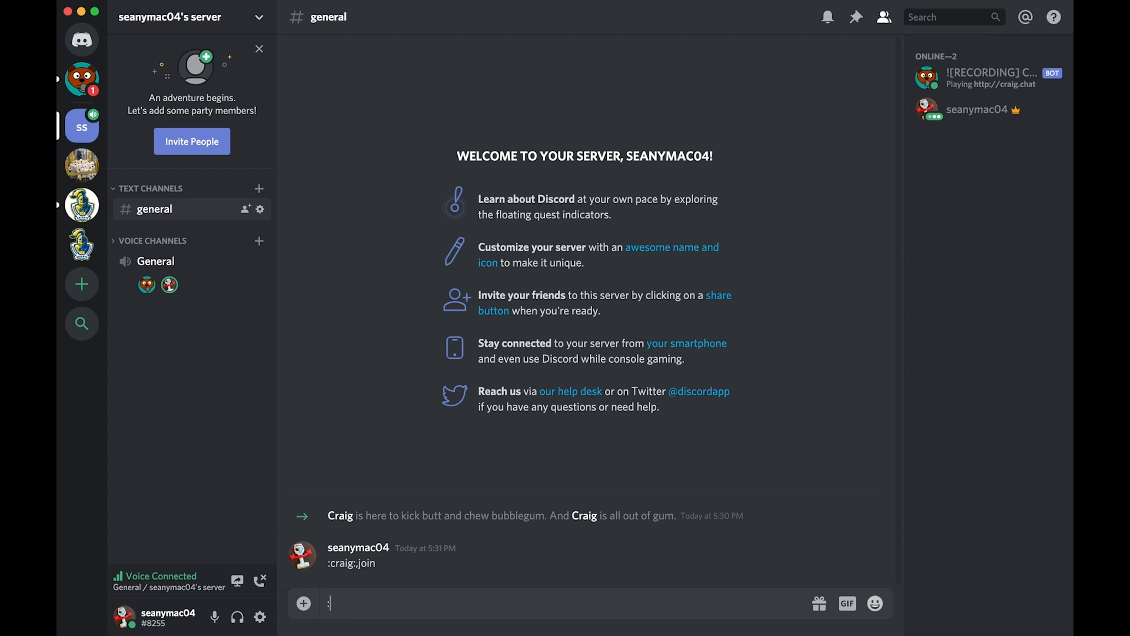
Step: Send ':craig:, leave' in #general so Craig stops recording and leaves
{"action": "type", "text": "craig:.leave"}
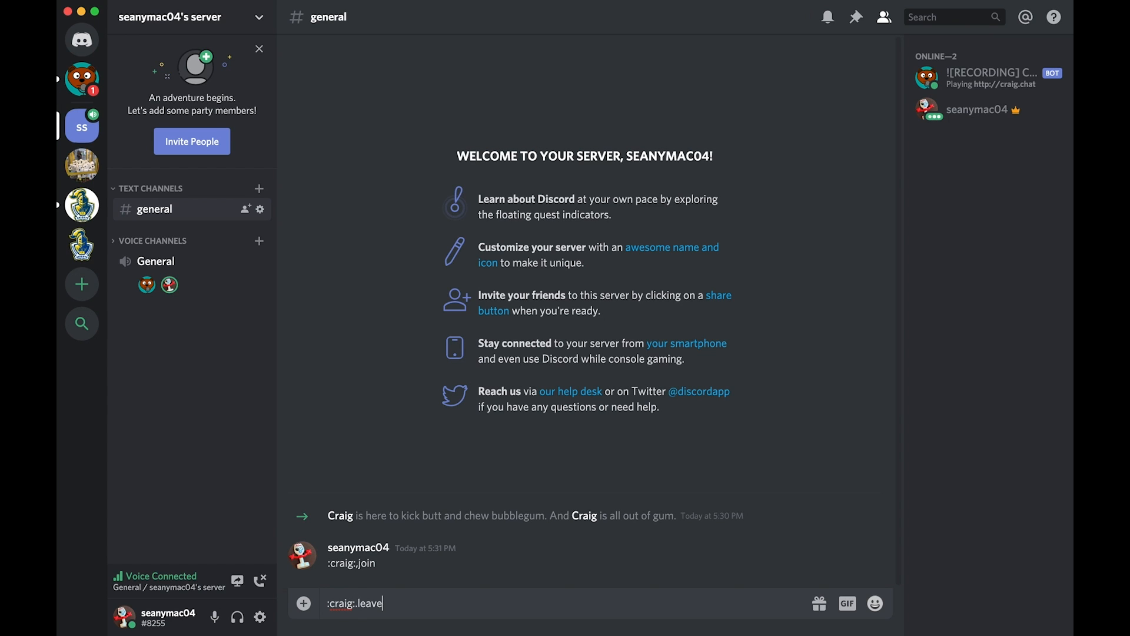
{"action": "key", "text": "Enter"}
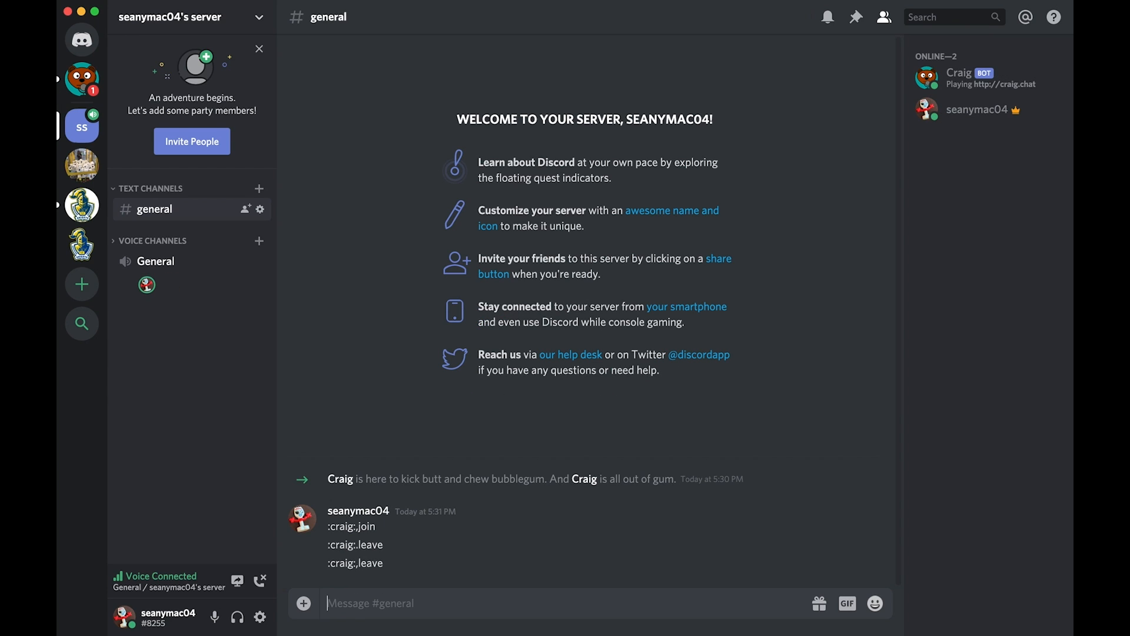
{"action": "mouse_move", "coordinate": [392, 451]}
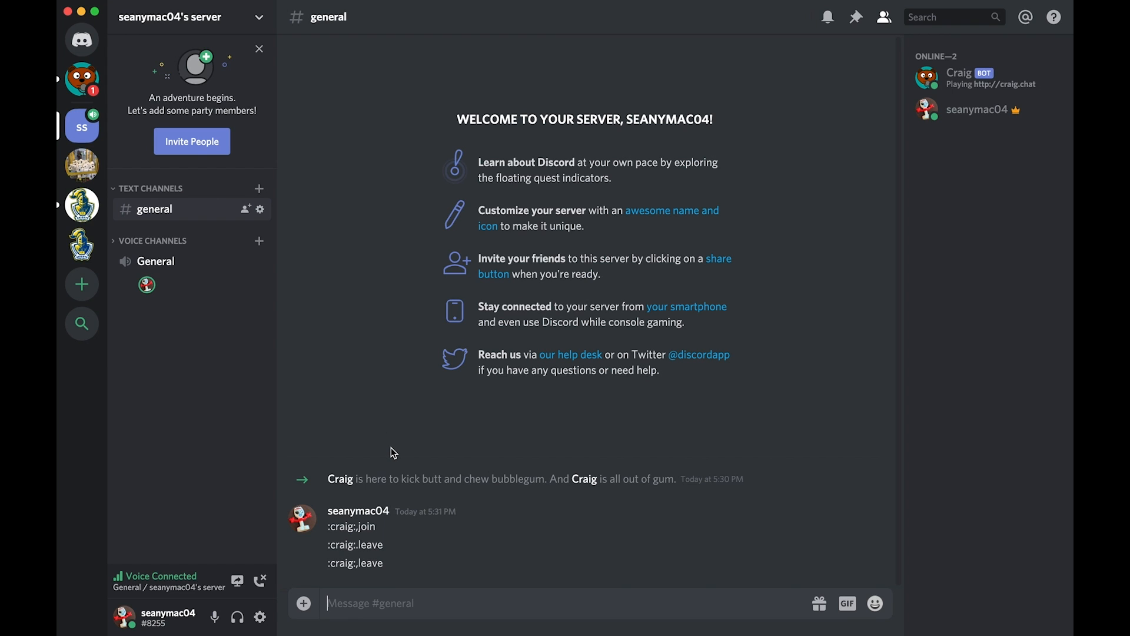
{"action": "mouse_move", "coordinate": [237, 579]}
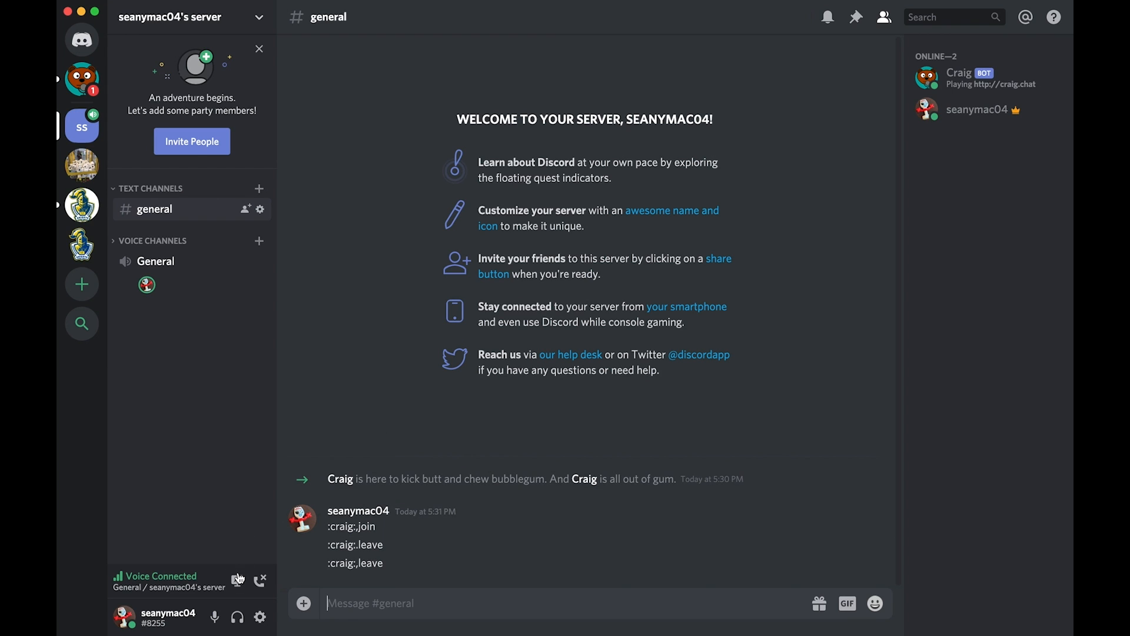